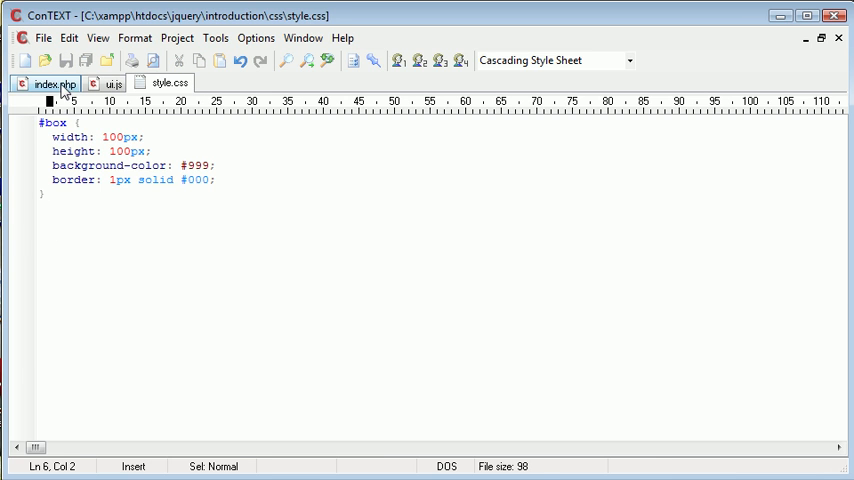
Review the index.php markup, then switch to the ui.js script
left_click(50, 84)
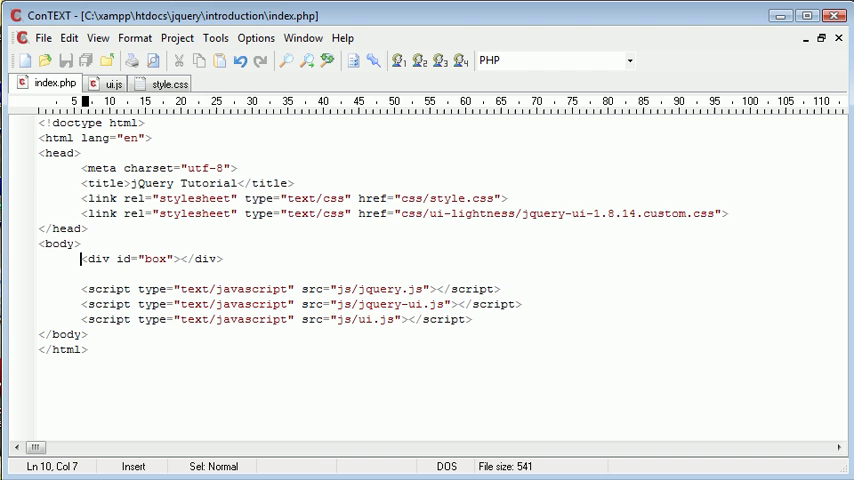
left_click(112, 84)
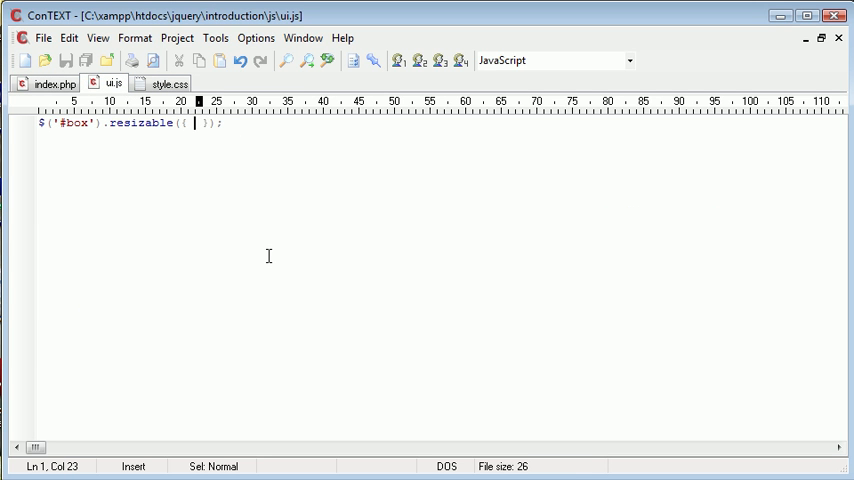
Set animate: true in the #box resizable options
type("ani")
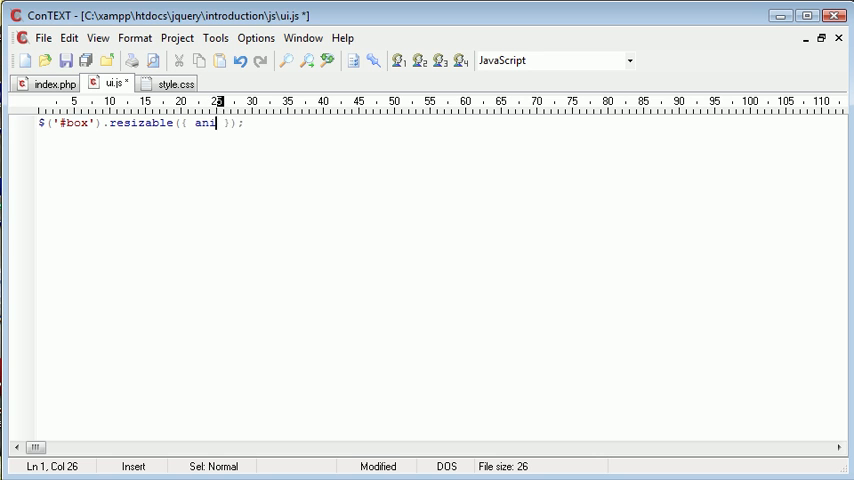
type("mate: true")
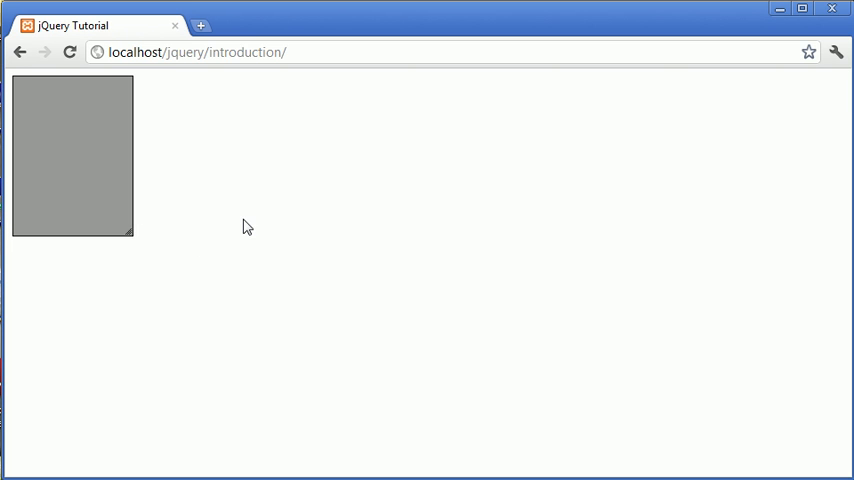
Resize the grey box taller, wider and then smaller to check the animated resizing
left_click_drag(130, 234, 200, 292)
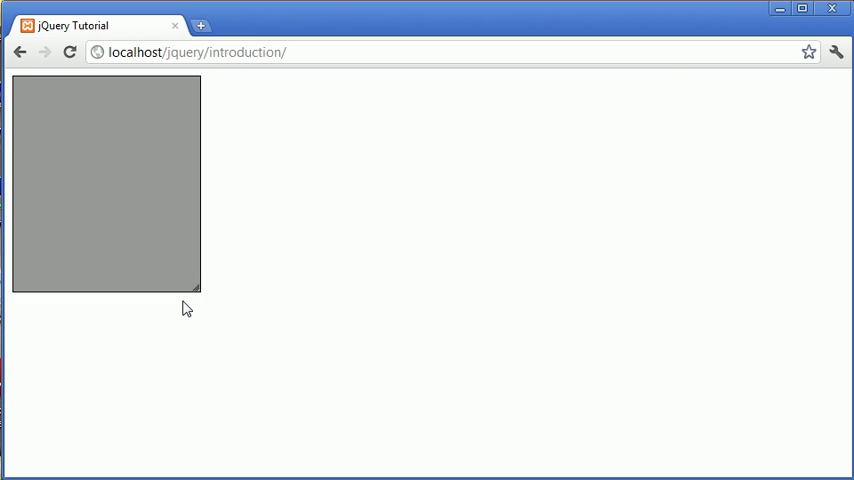
left_click_drag(196, 290, 172, 204)
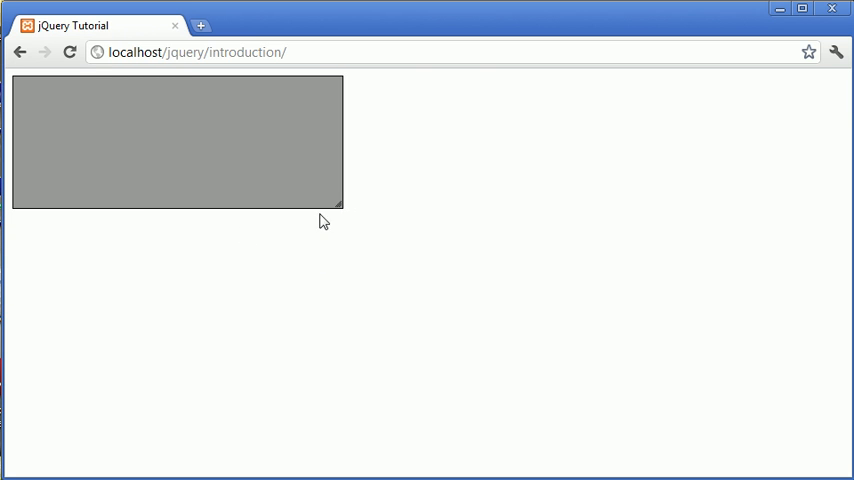
left_click_drag(340, 204, 388, 296)
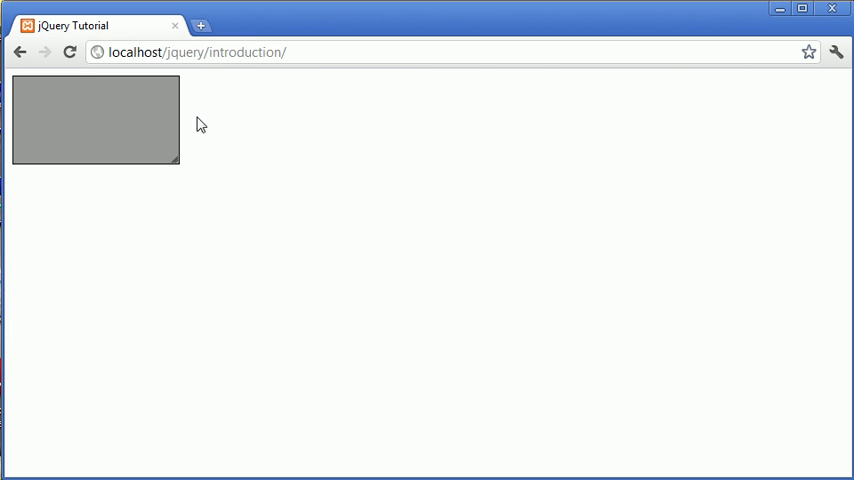
mouse_move(364, 128)
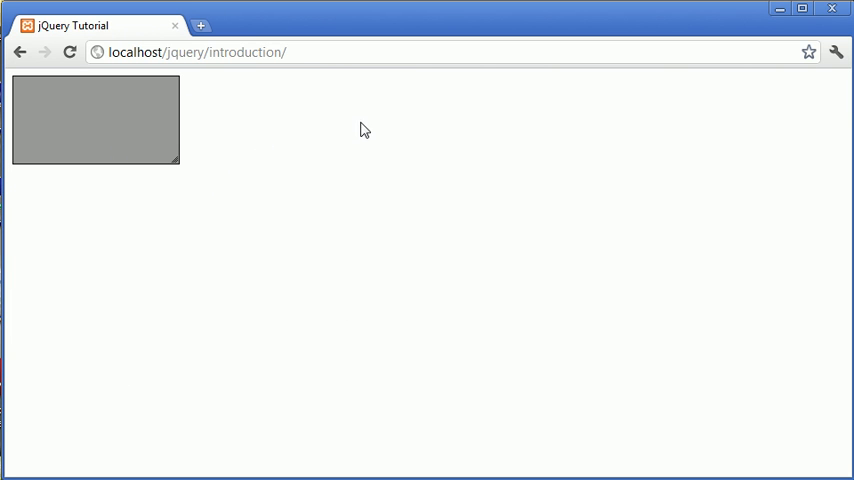
mouse_move(336, 154)
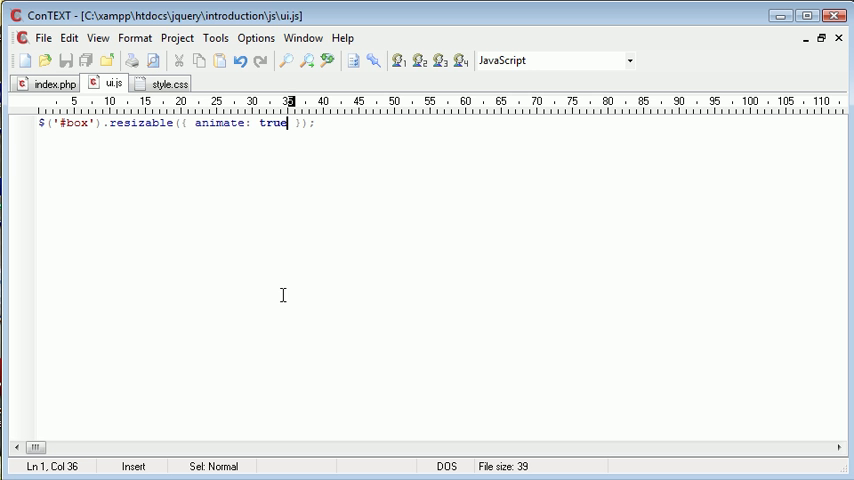
Add ghost: true after animate: true in the resizable options
type(", ghost")
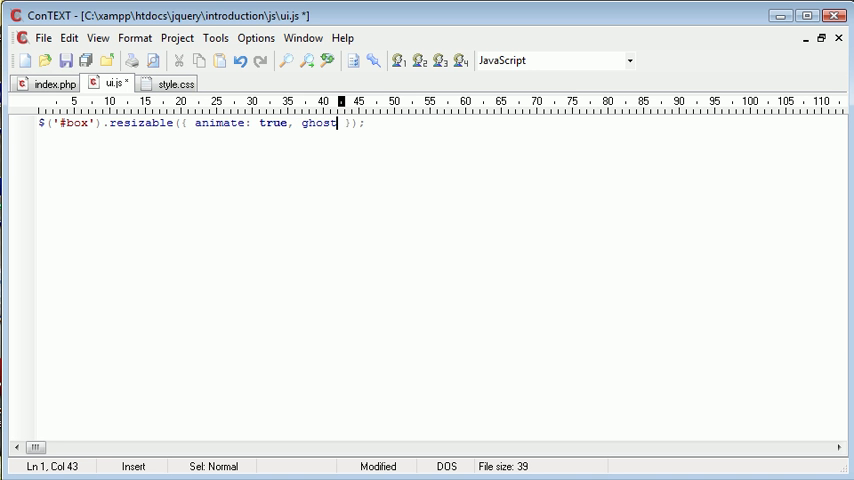
type(":true")
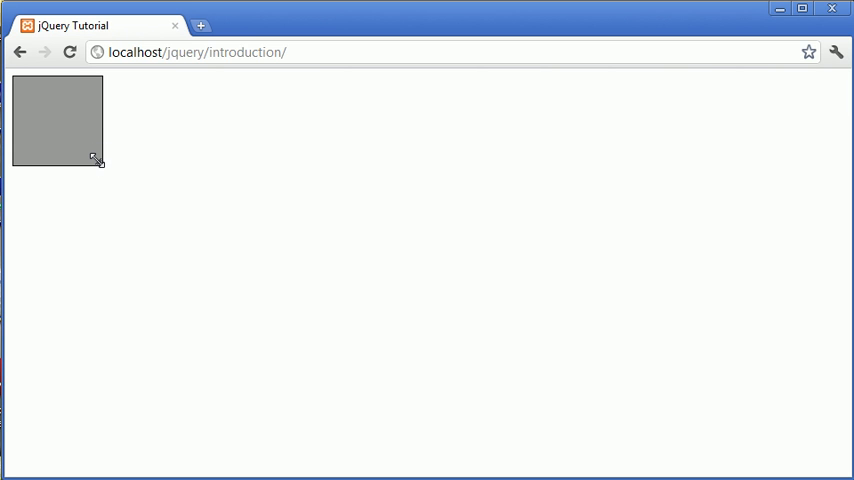
mouse_move(122, 172)
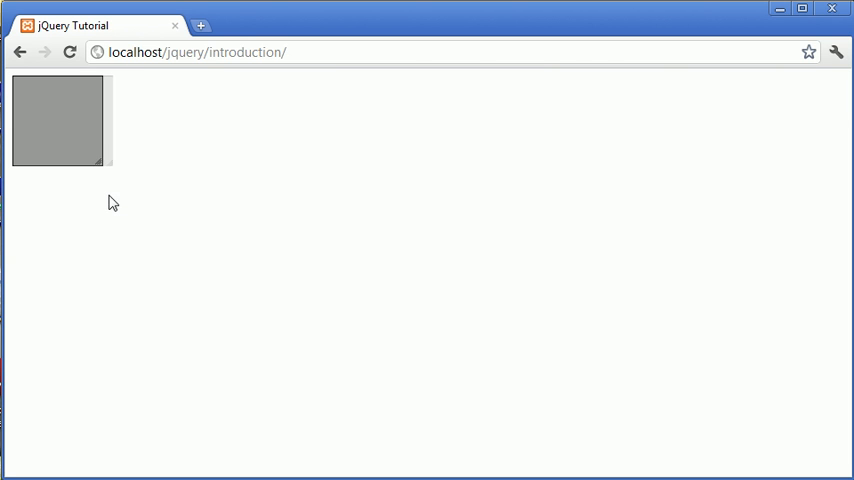
Stretch the box larger so the translucent ghost outline previews the new size
left_click_drag(112, 164, 148, 230)
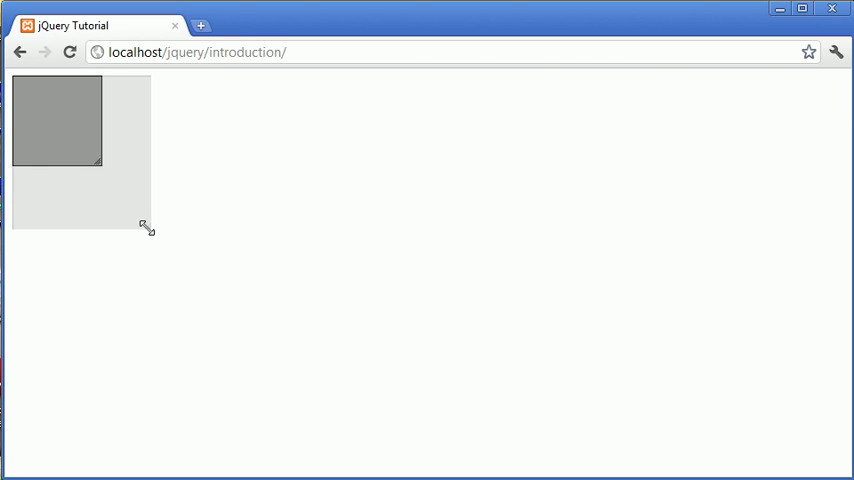
left_click_drag(148, 228, 336, 332)
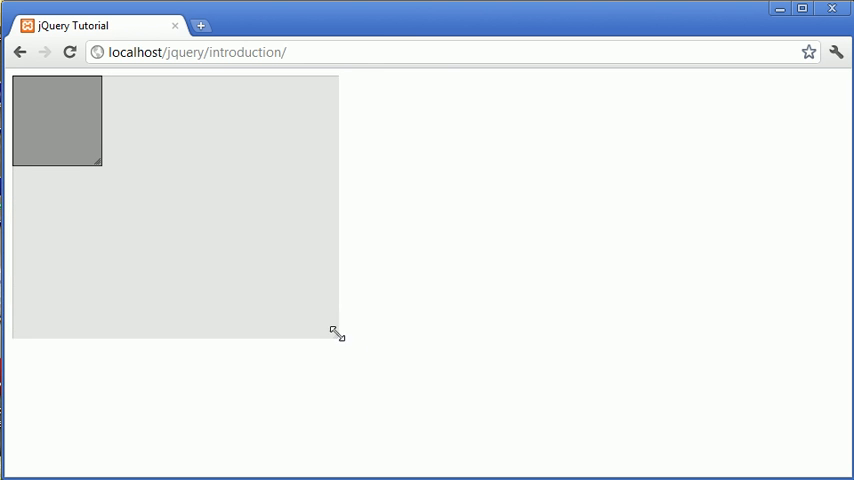
left_click_drag(338, 336, 258, 300)
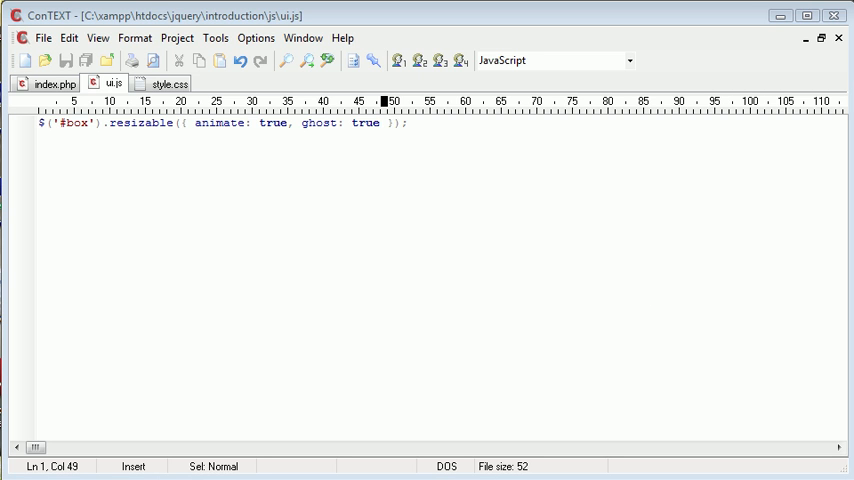
Insert animateDuration after animate, first as 'slow', then replace it with 50
left_click(300, 122)
type(", ")
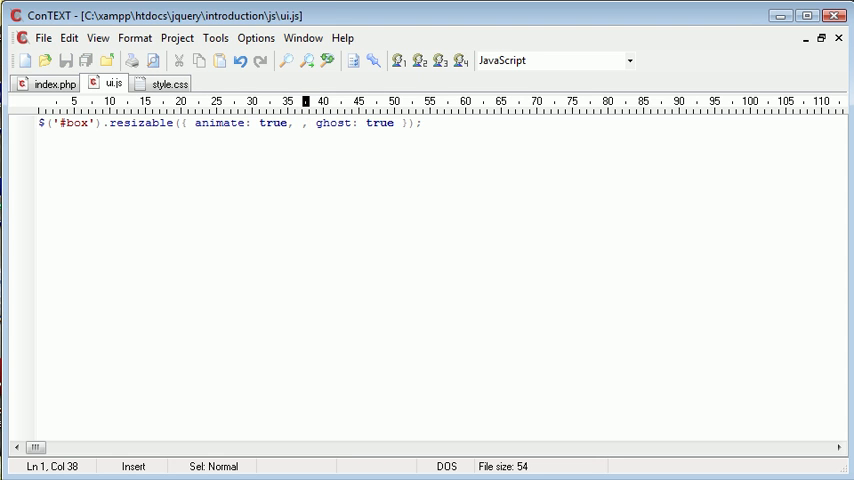
type("animateDuration:")
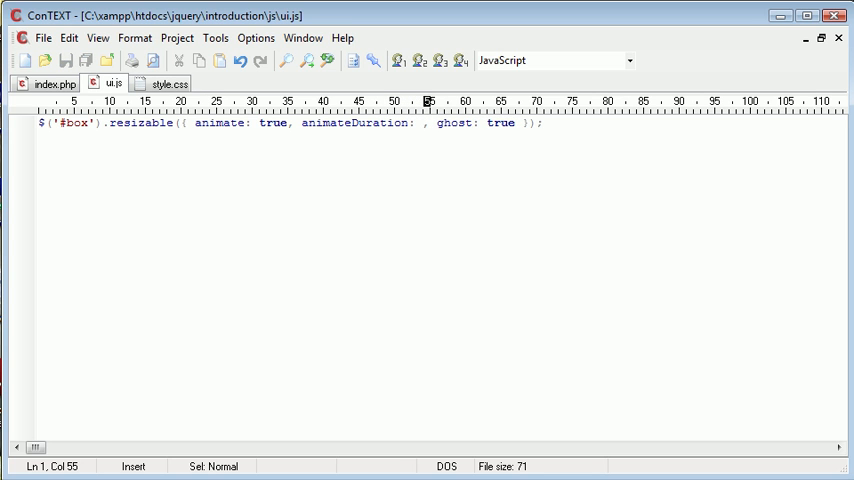
type("'slow'")
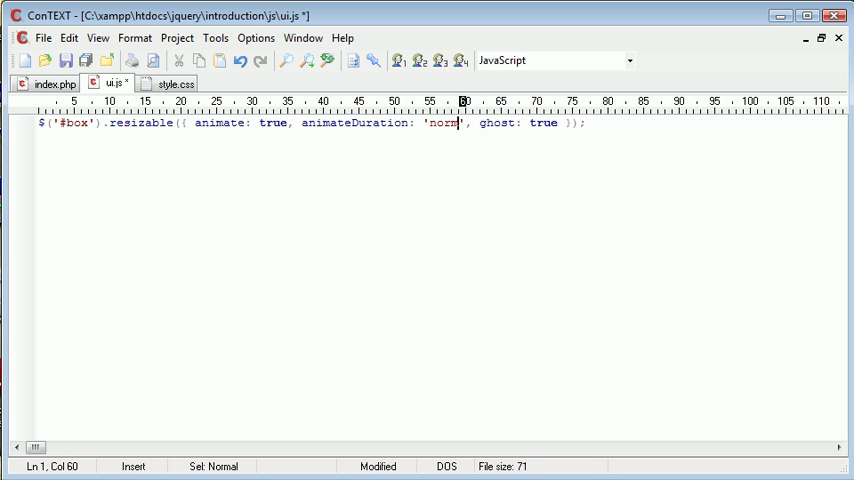
type("slow")
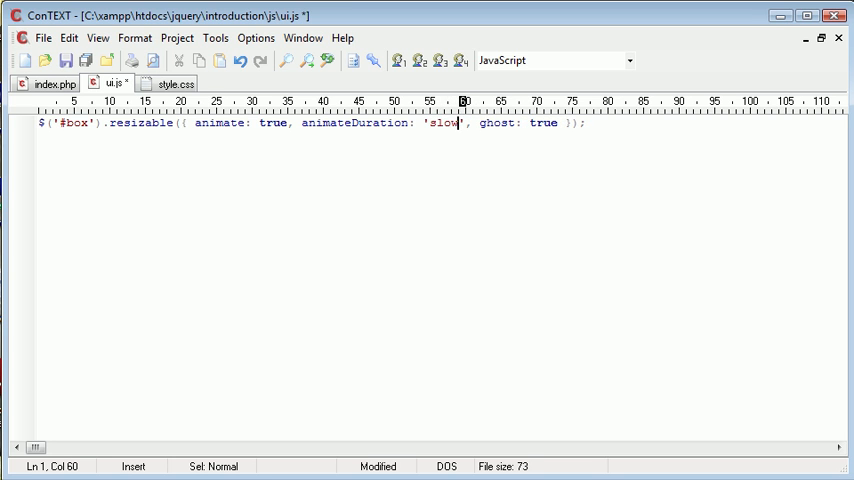
double_click(352, 122)
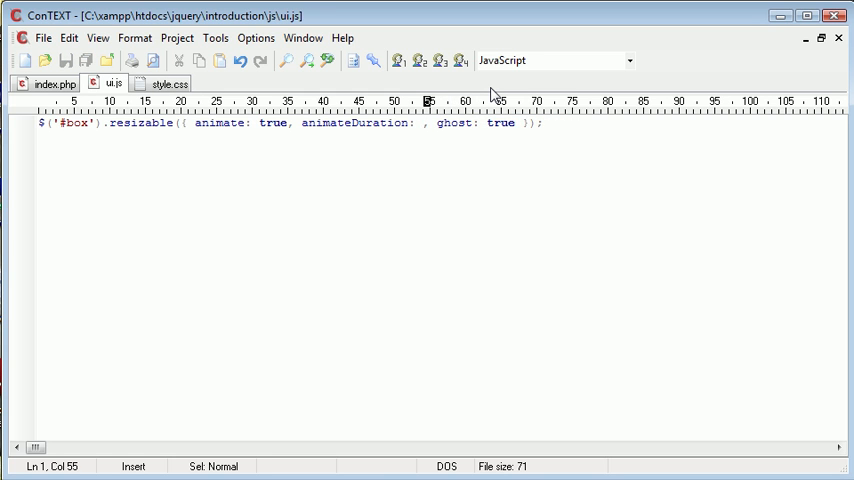
type("50")
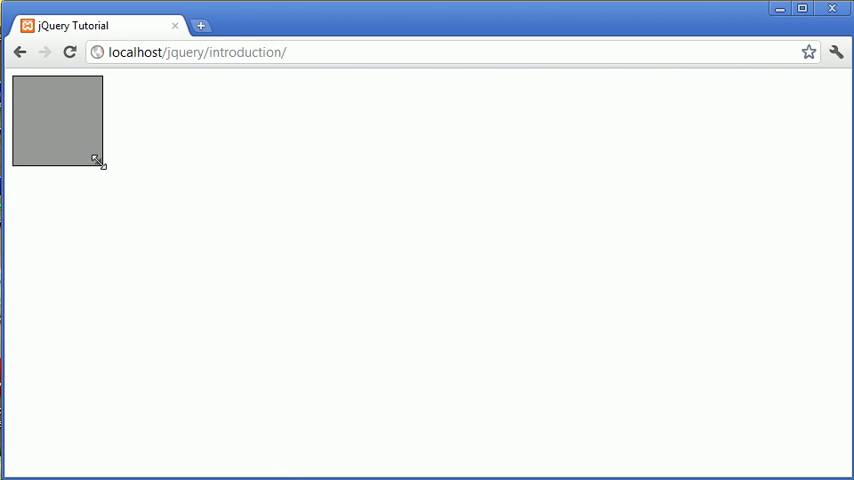
Raise animateDuration to 3000 and stretch the box much larger to watch the slow animation
left_click_drag(98, 160, 140, 168)
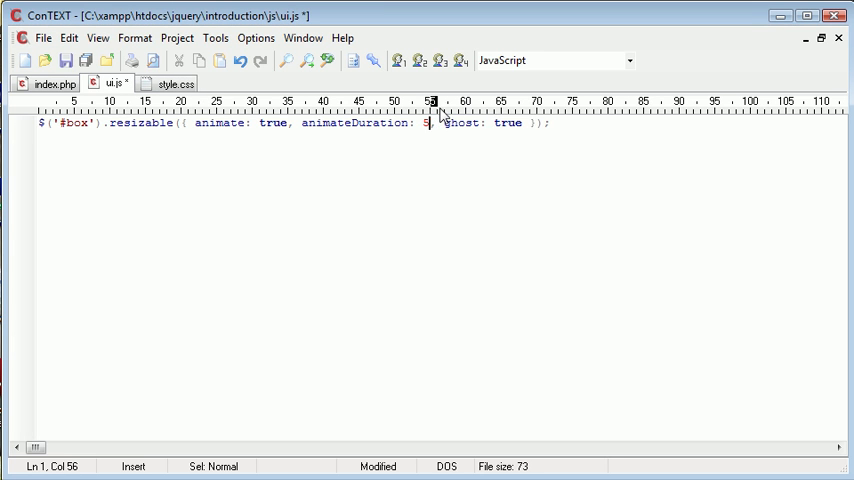
type("000")
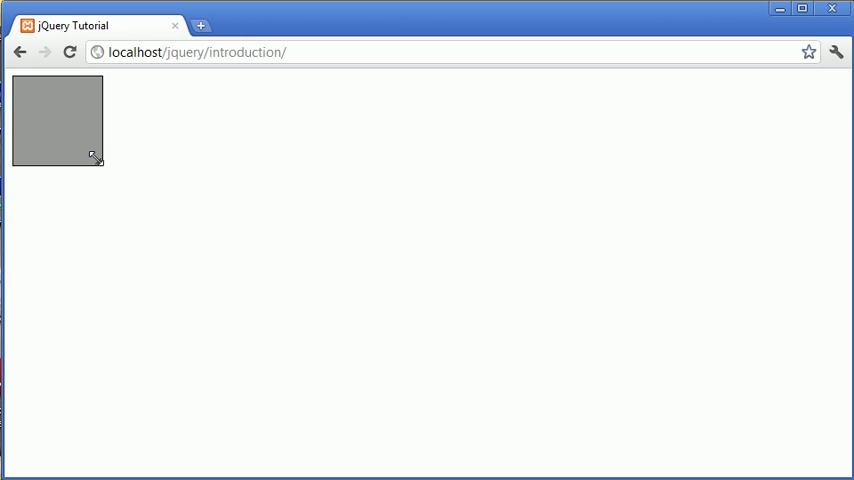
left_click_drag(96, 160, 276, 300)
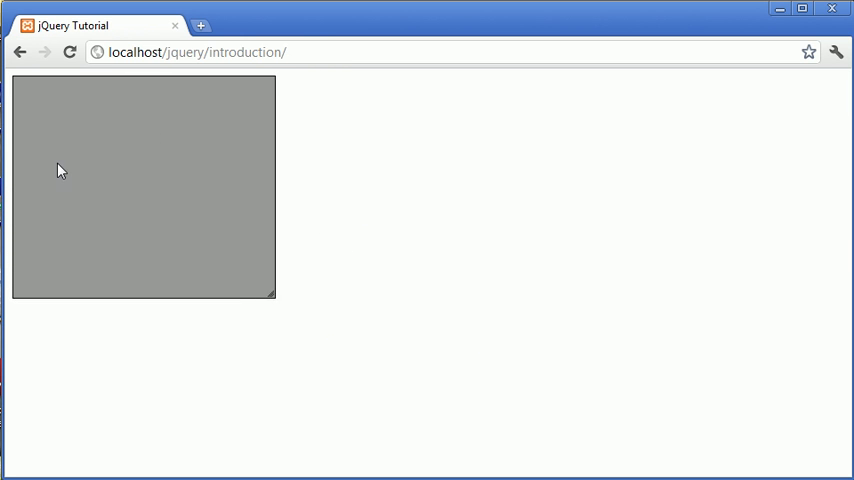
left_click_drag(276, 298, 336, 348)
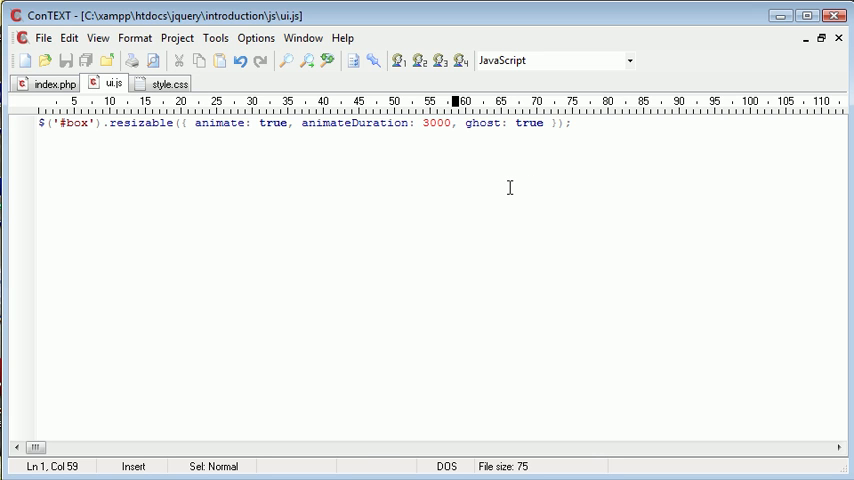
Add animateEasing: 'linear' after animateDuration: 3000 and resize the box to preview it
type("animate,")
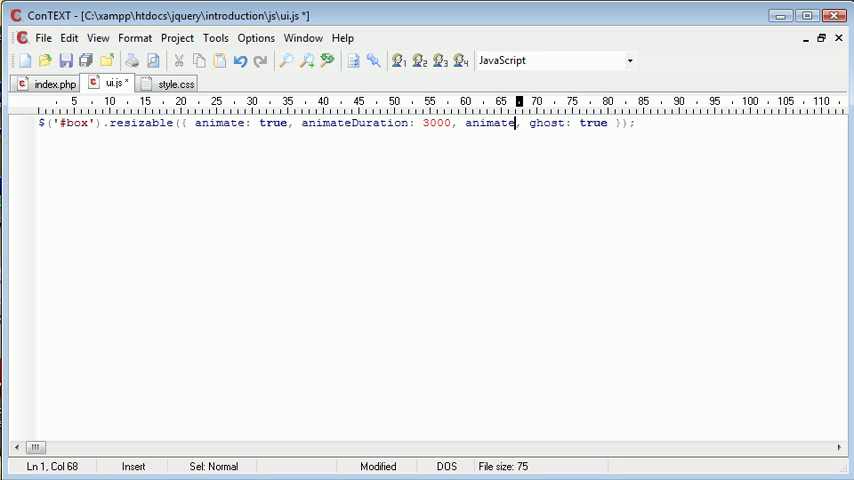
type("Easing: '")
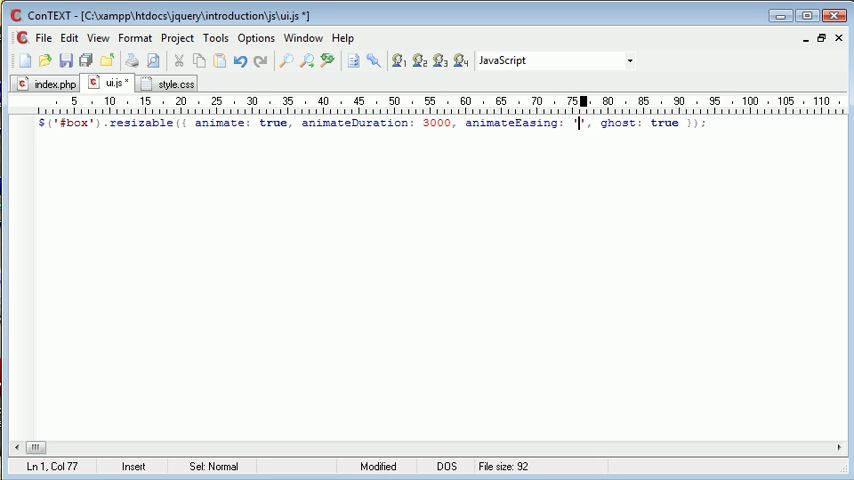
type("linear")
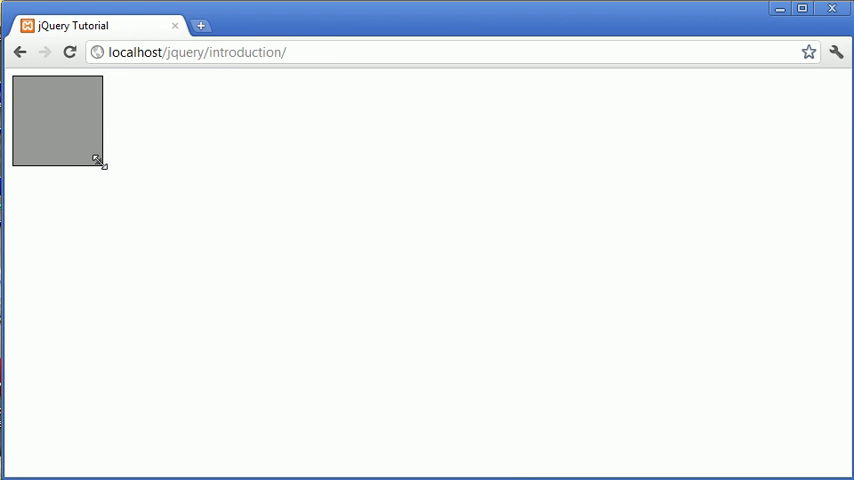
left_click_drag(100, 160, 192, 244)
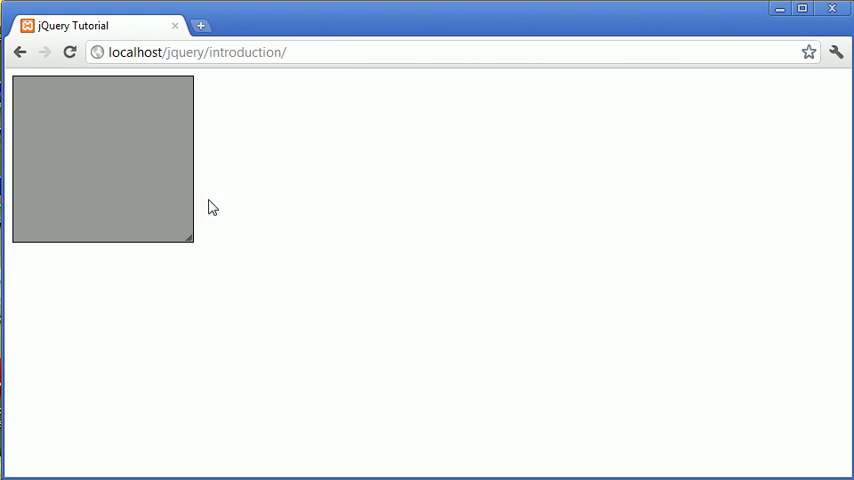
Enlarge the box to watch the animation, then complete the 'linear' easing value
left_click_drag(192, 240, 340, 372)
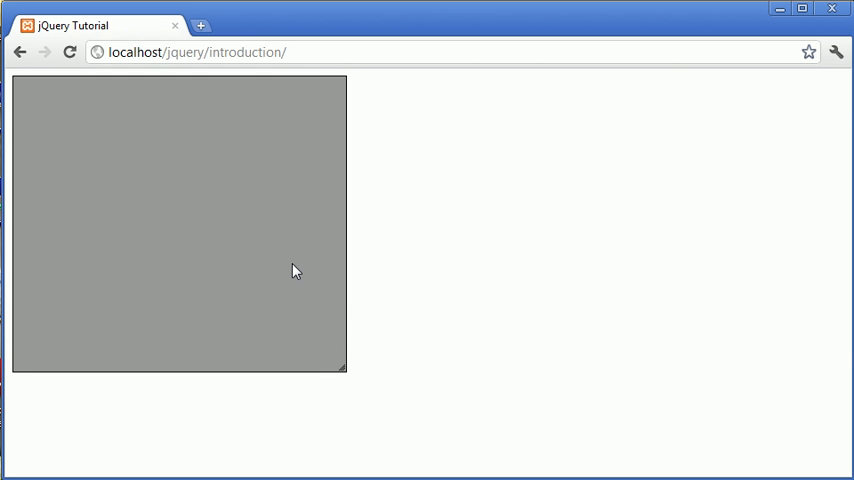
mouse_move(380, 356)
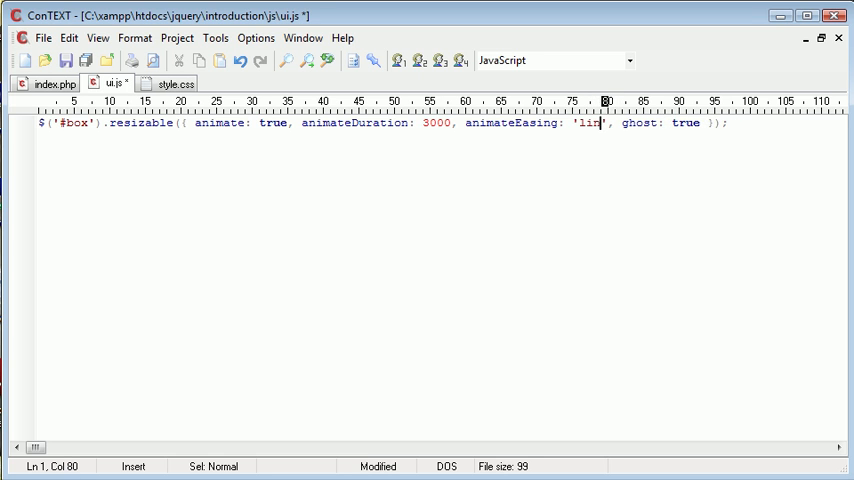
type("ear")
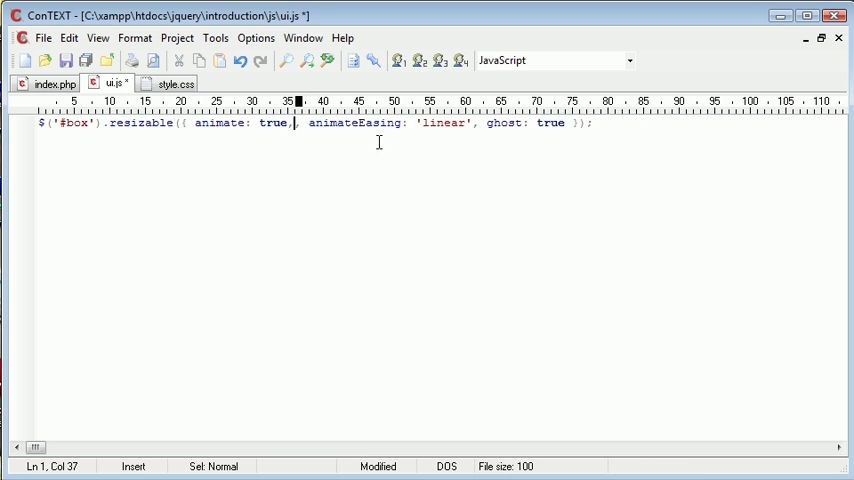
Delete animateEasing: 'linear', add aspectRatio: true and resize the box to check fixed proportions
left_click_drag(300, 122, 466, 122)
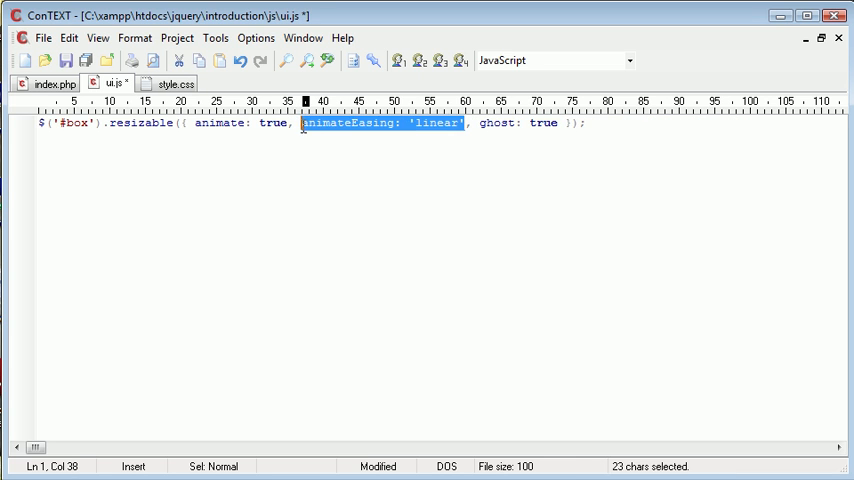
key("Delete")
type(", aspect")
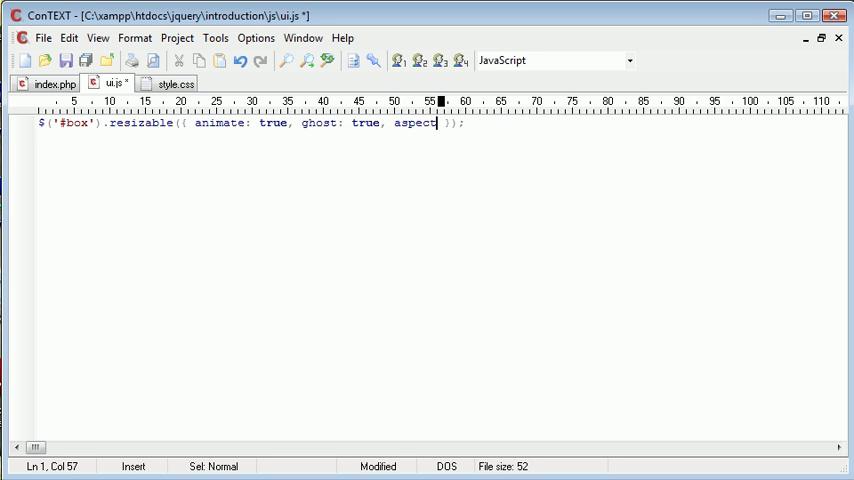
type("Ratio:")
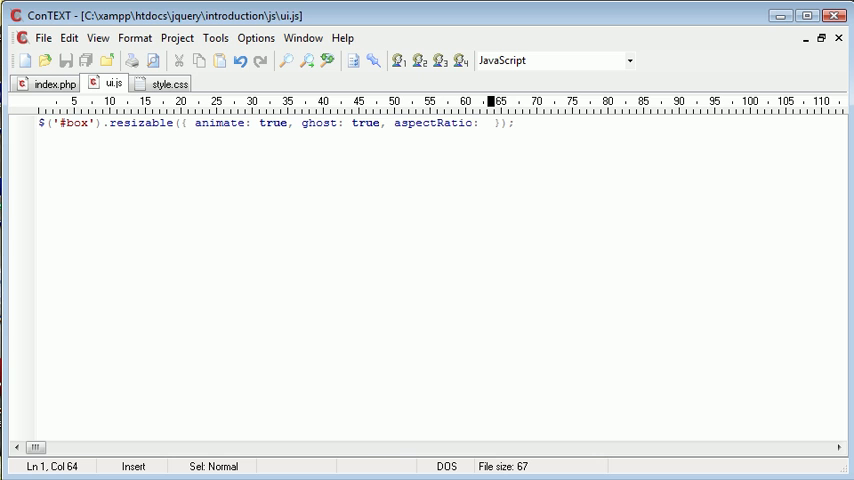
type("true")
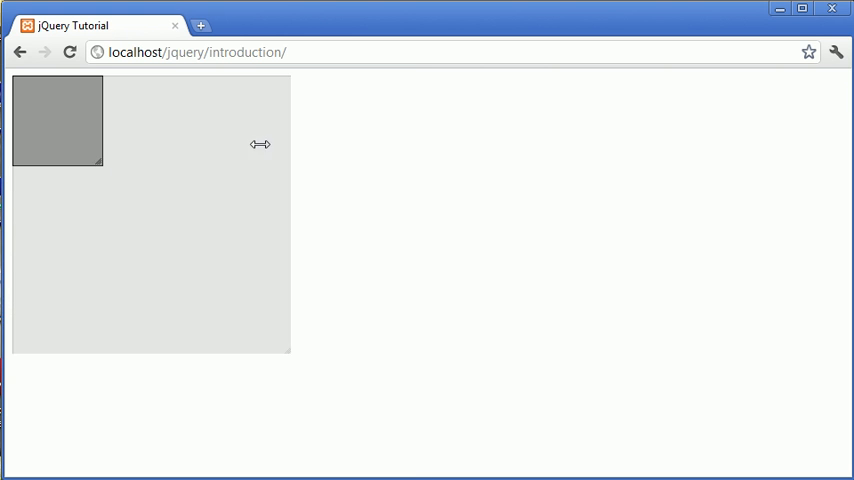
left_click_drag(260, 144, 112, 134)
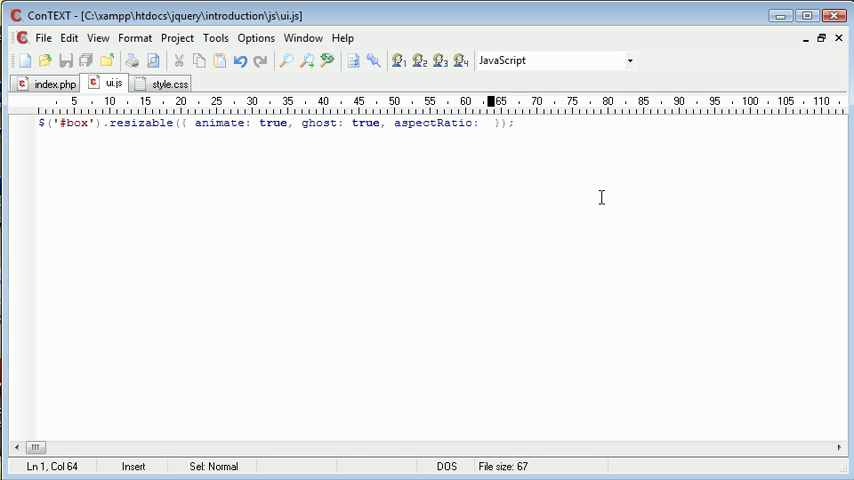
Try aspectRatio values 0.40, 2/5 and 9/10, then resize the box in Chrome to check
type("0.40")
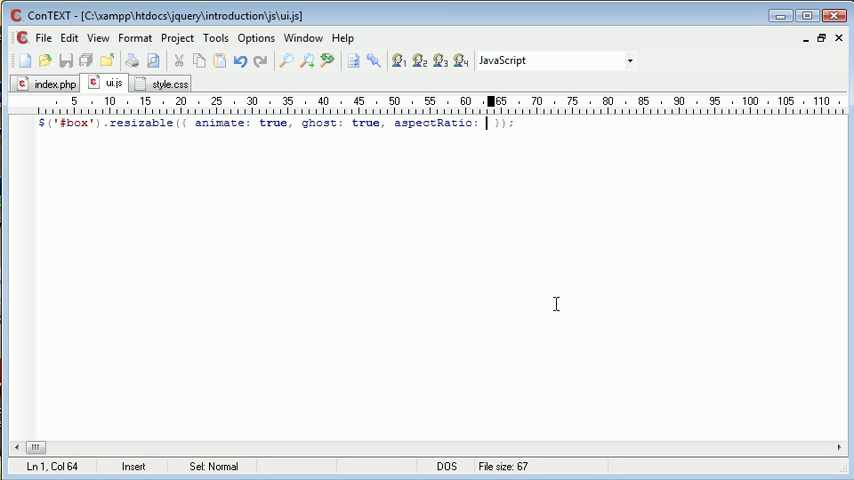
type("2/5")
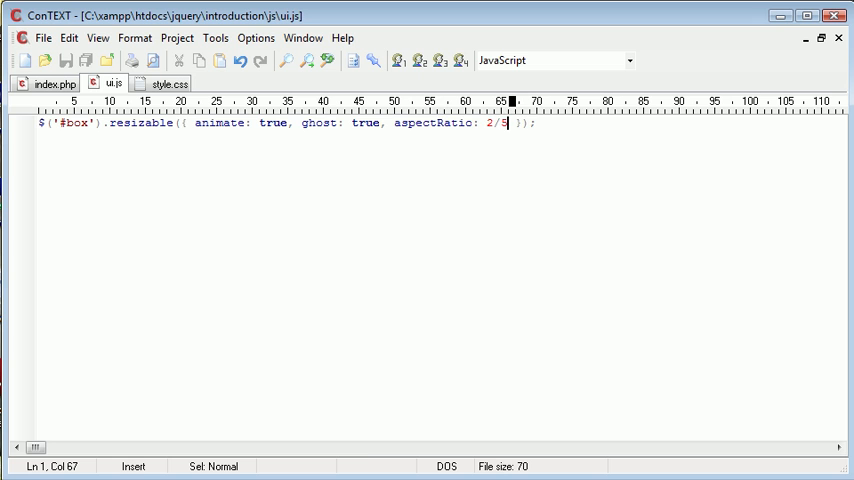
type("9/10")
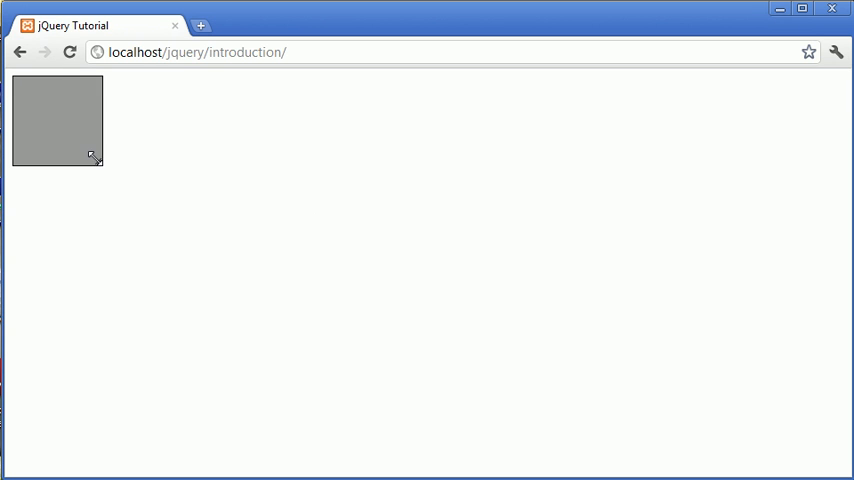
left_click_drag(94, 160, 234, 322)
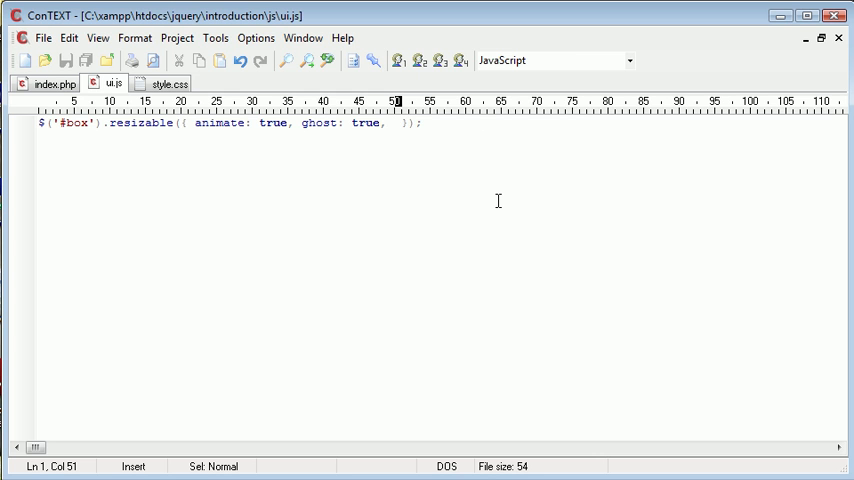
type("autoHide:")
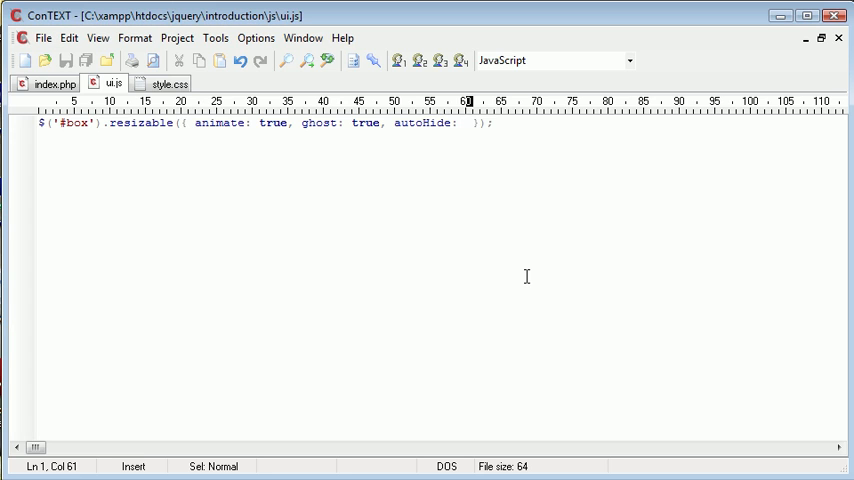
type("true")
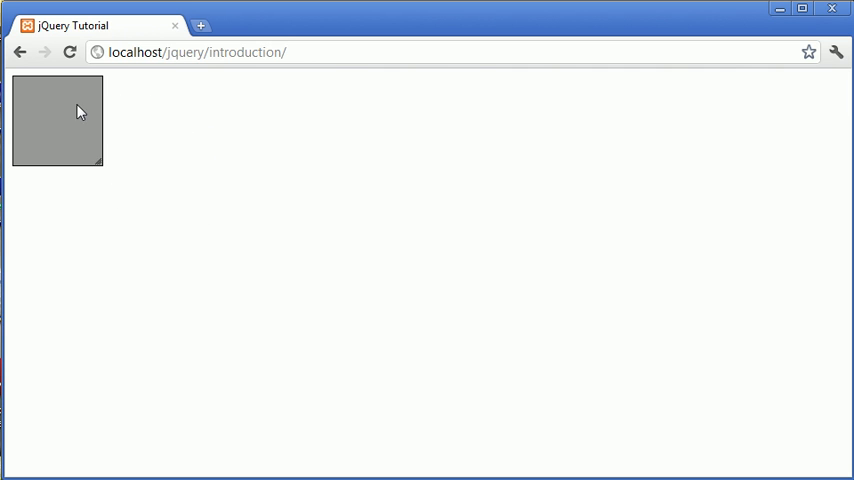
mouse_move(92, 160)
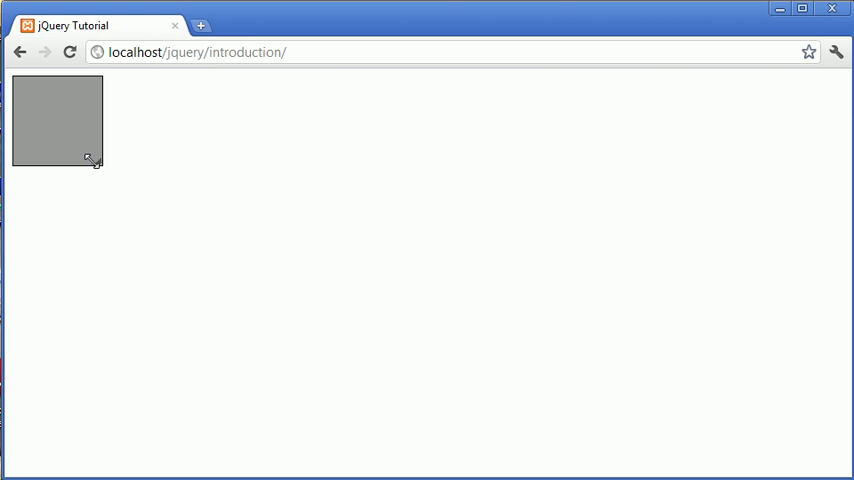
left_click_drag(90, 160, 224, 286)
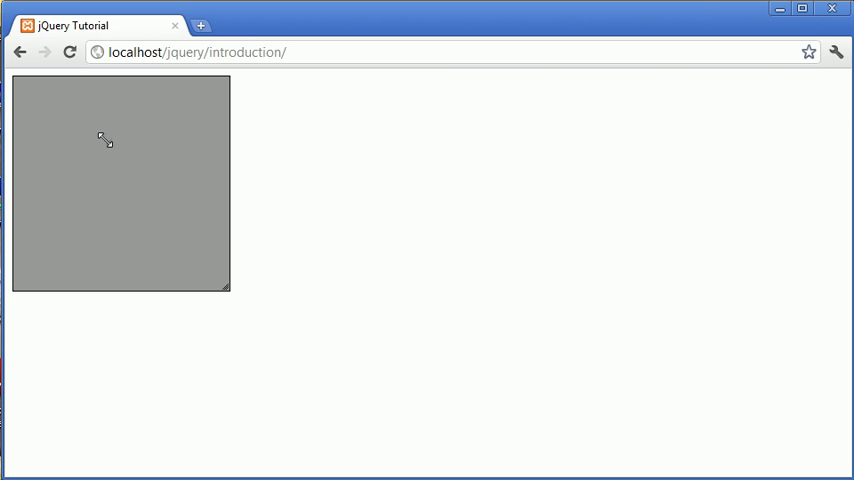
left_click_drag(228, 292, 108, 144)
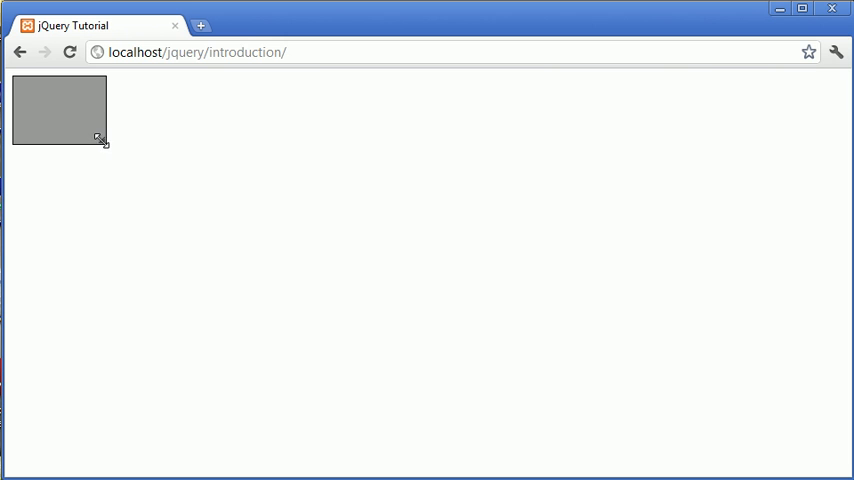
left_click_drag(98, 138, 126, 208)
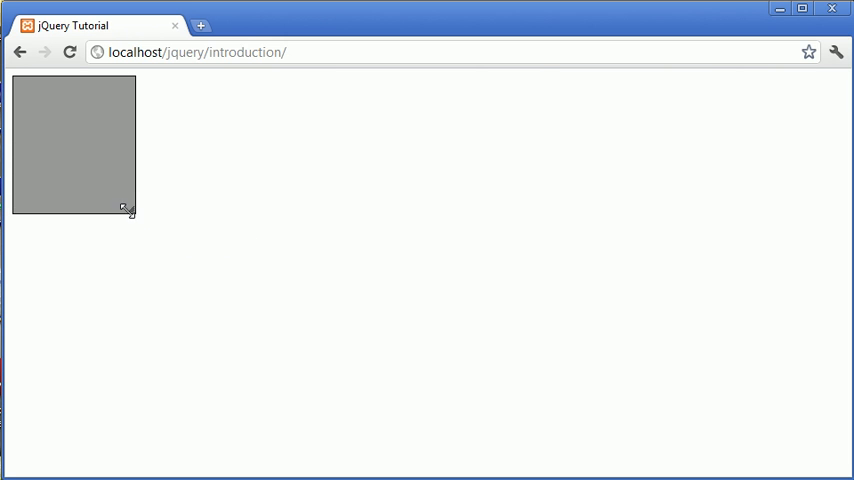
mouse_move(98, 208)
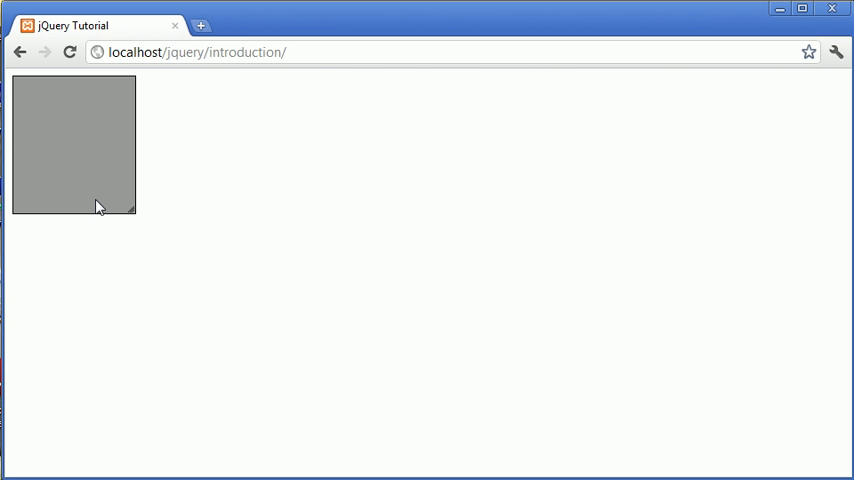
mouse_move(196, 200)
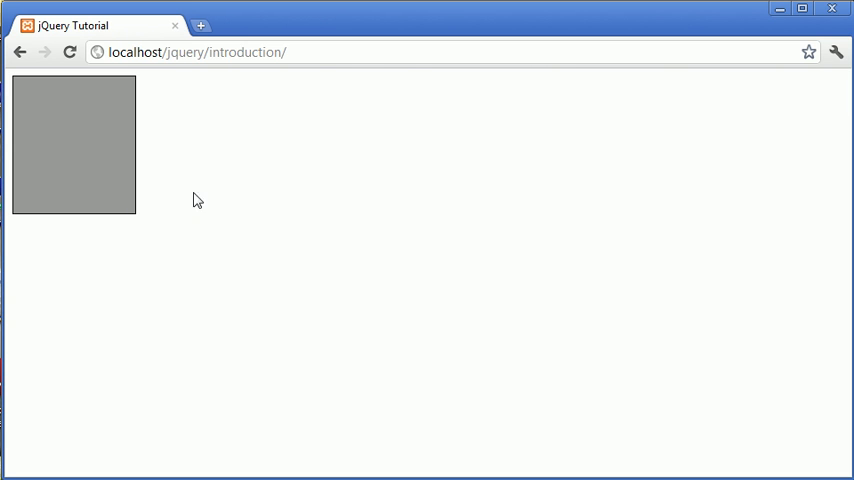
mouse_move(182, 152)
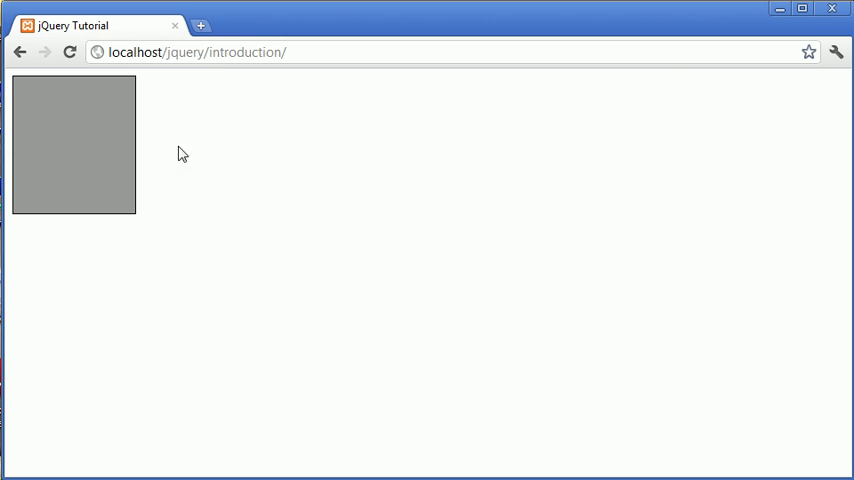
mouse_move(198, 144)
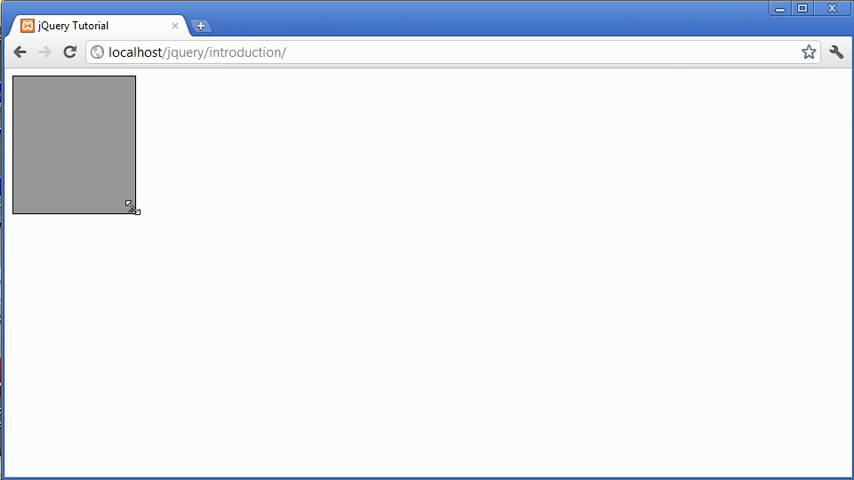
mouse_move(64, 158)
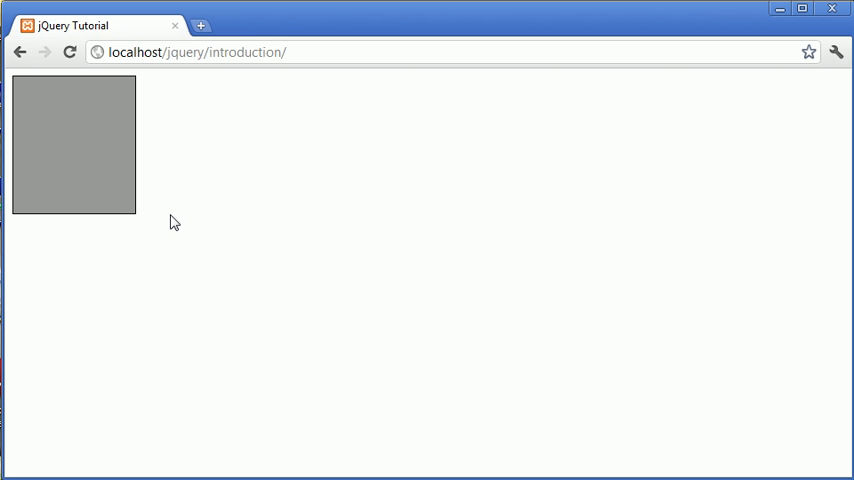
mouse_move(118, 166)
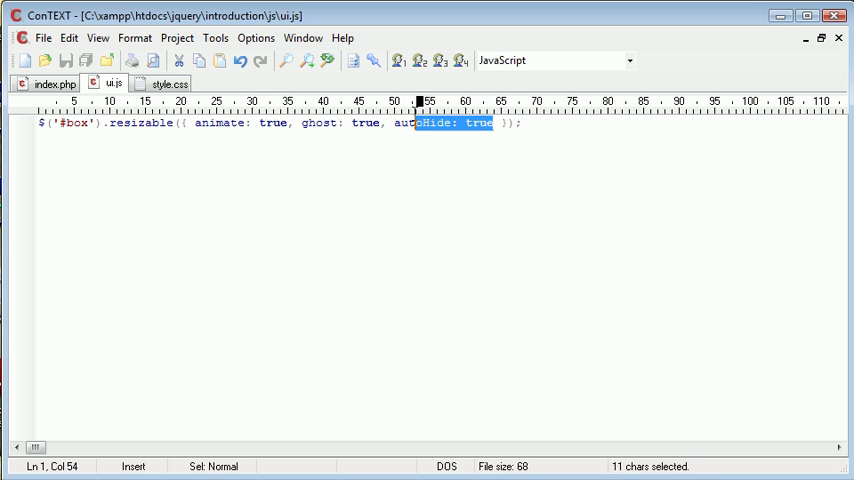
key("Delete")
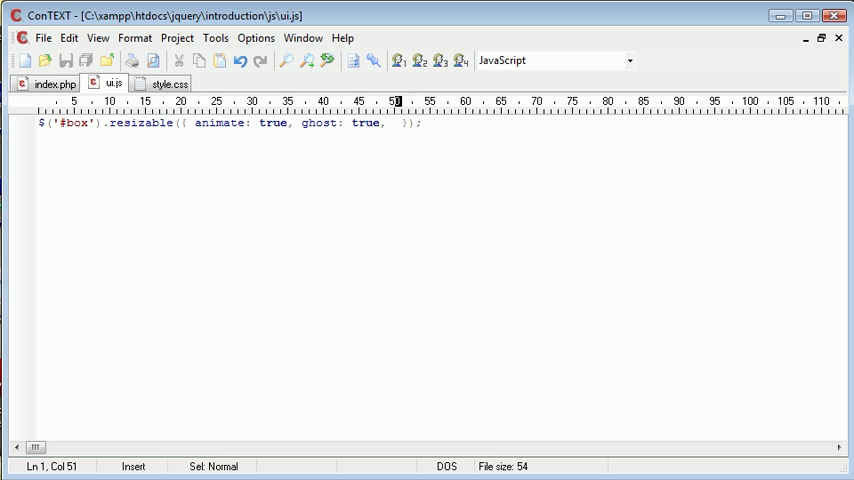
Add grid: [] after ghost: true in the resizable options
type("grid")
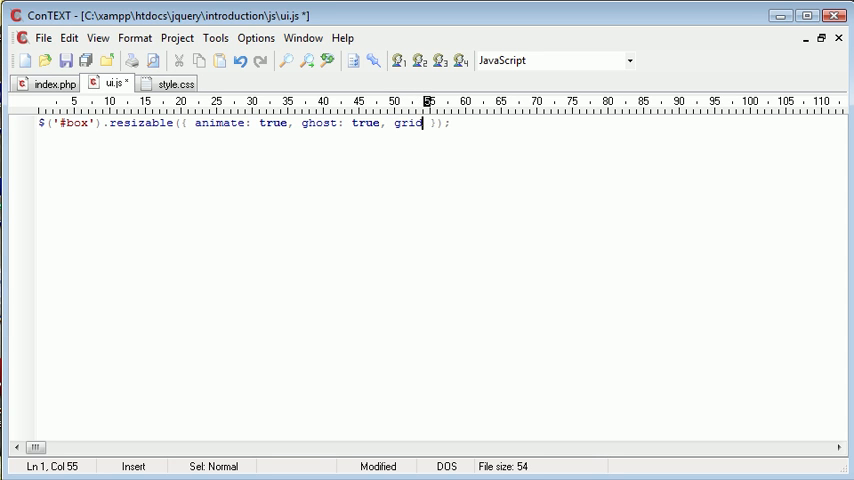
type(":")
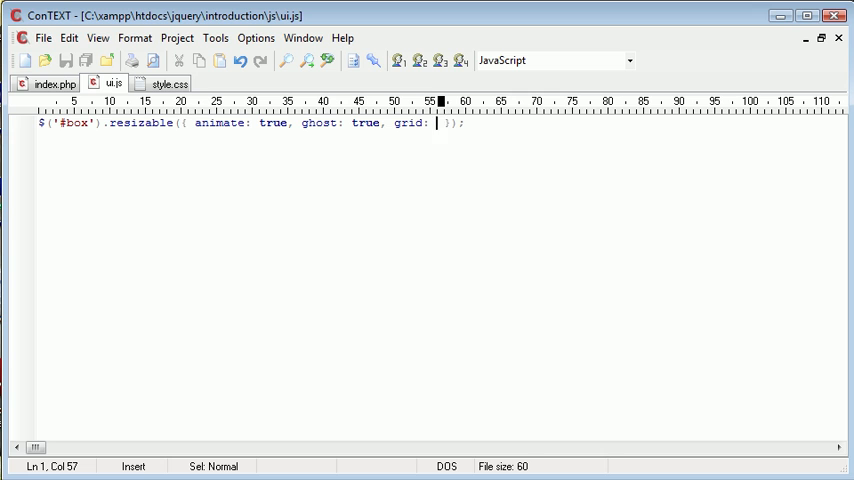
type("[]")
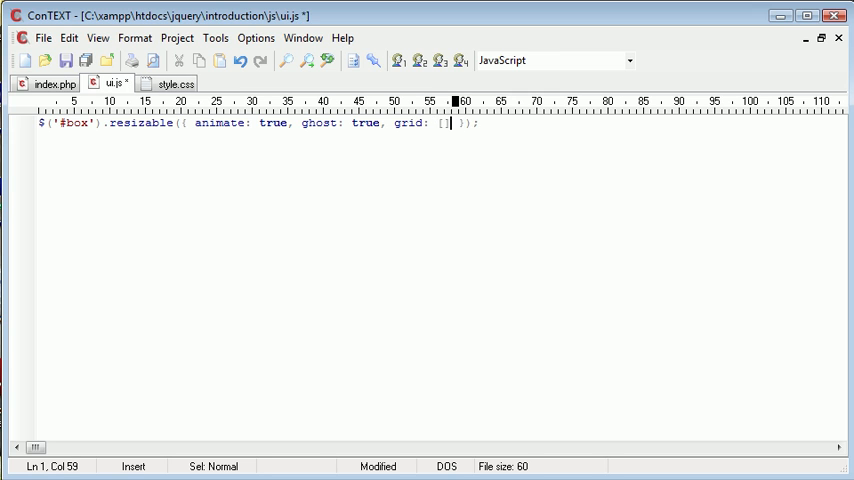